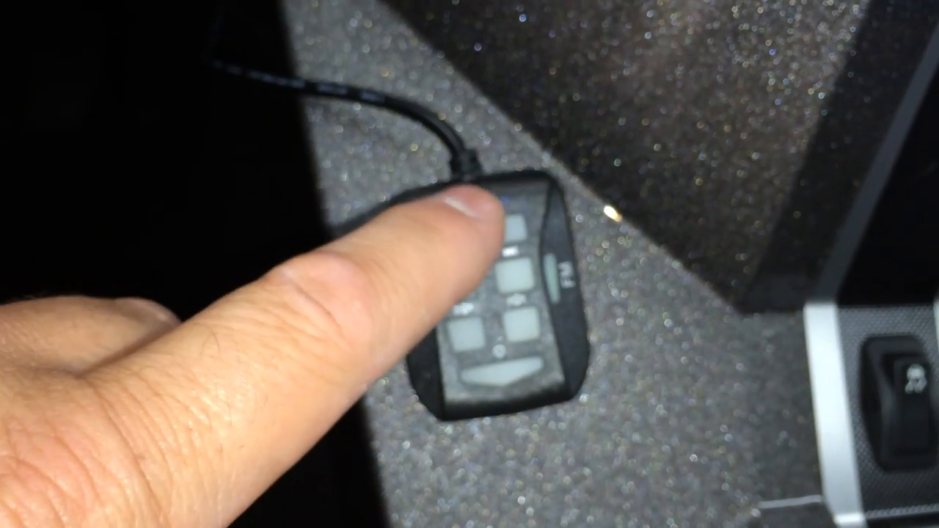
left_click(503, 228)
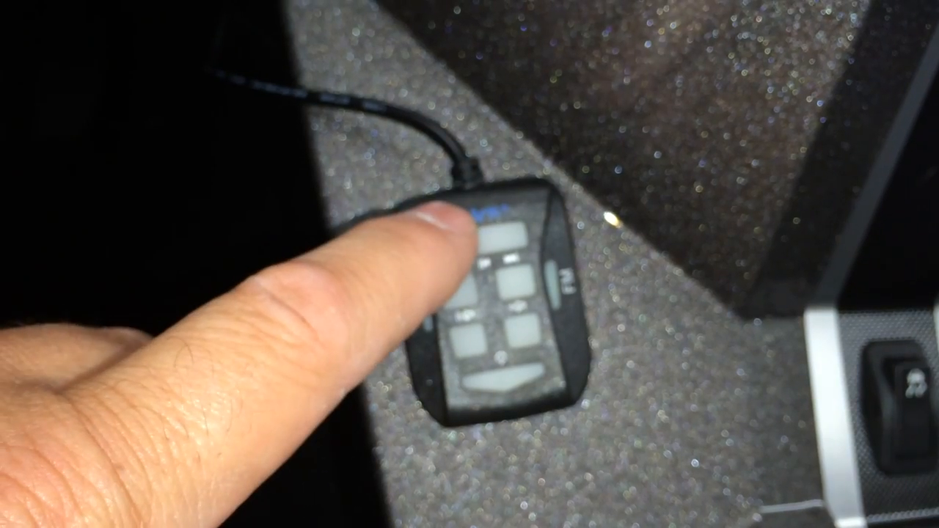